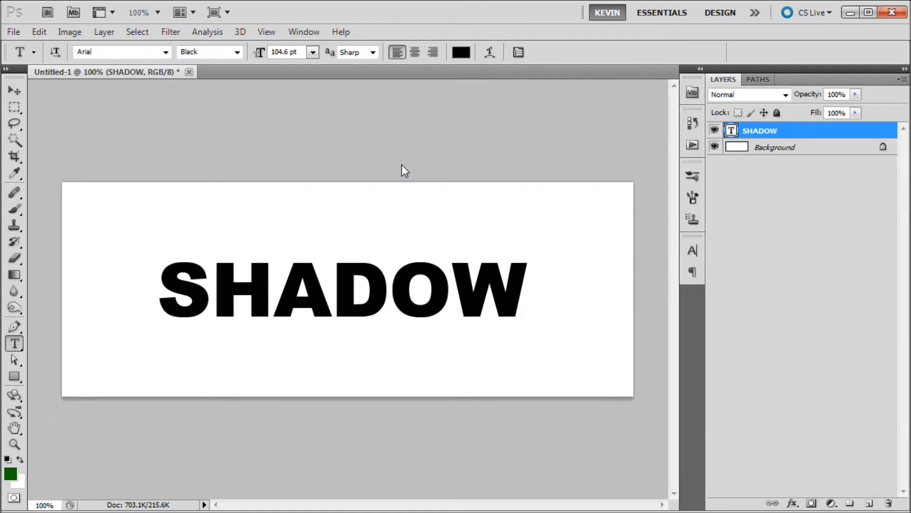
mouse_move(370, 269)
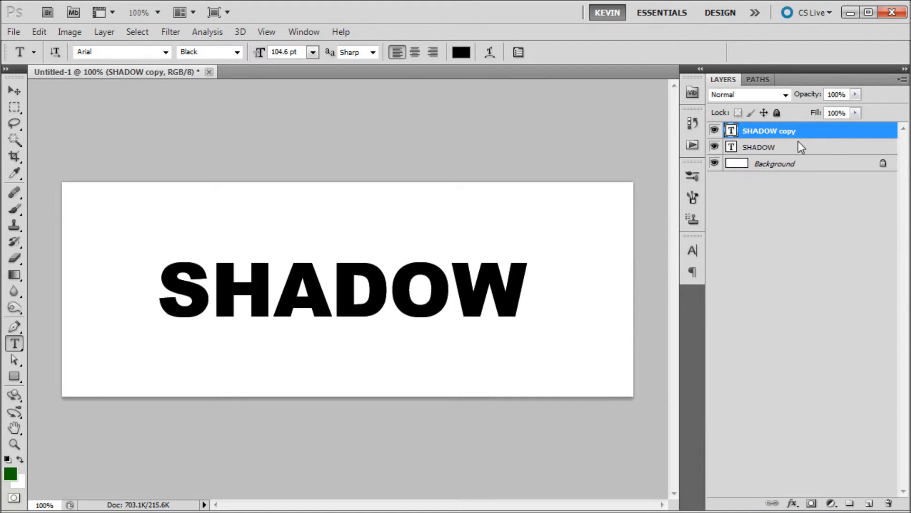
Rasterize the SHADOW copy layer and move it beneath the original SHADOW text layer
right_click(768, 131)
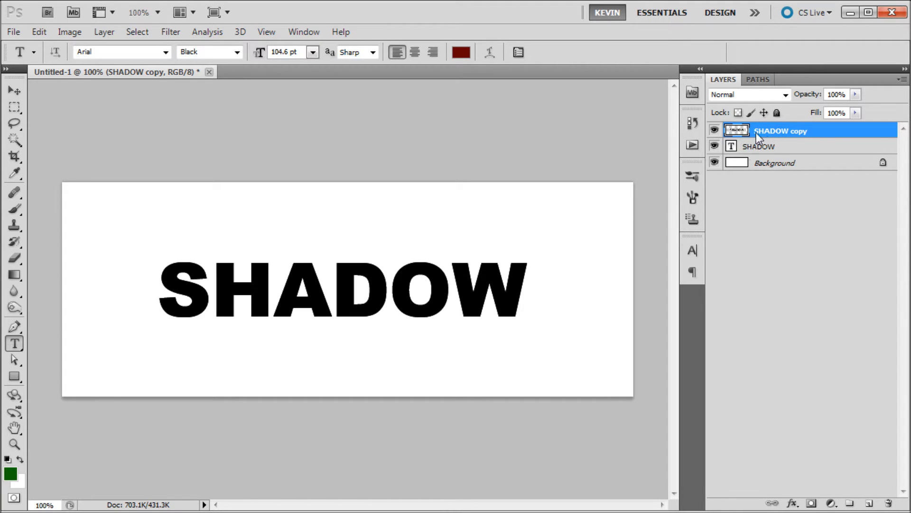
double_click(781, 131)
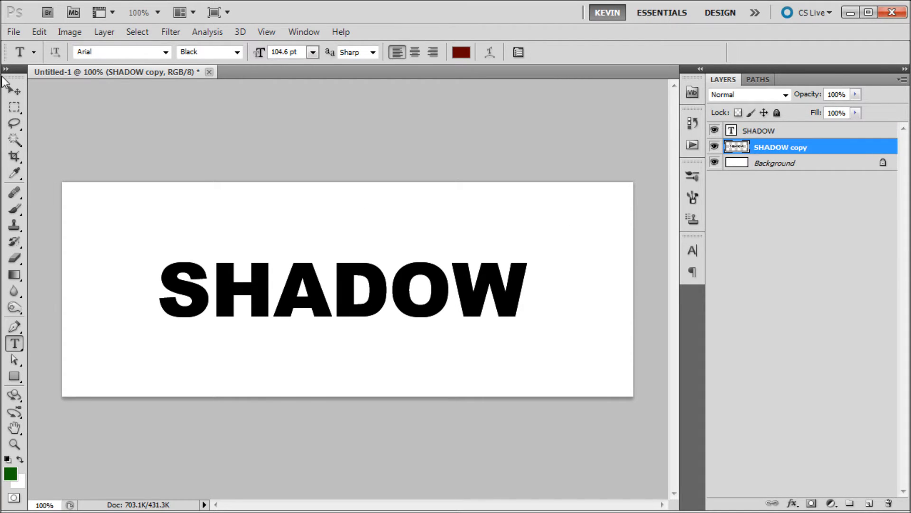
Skew the SHADOW copy flat to about quarter height and slant it rightward along the letters' baseline
right_click(343, 290)
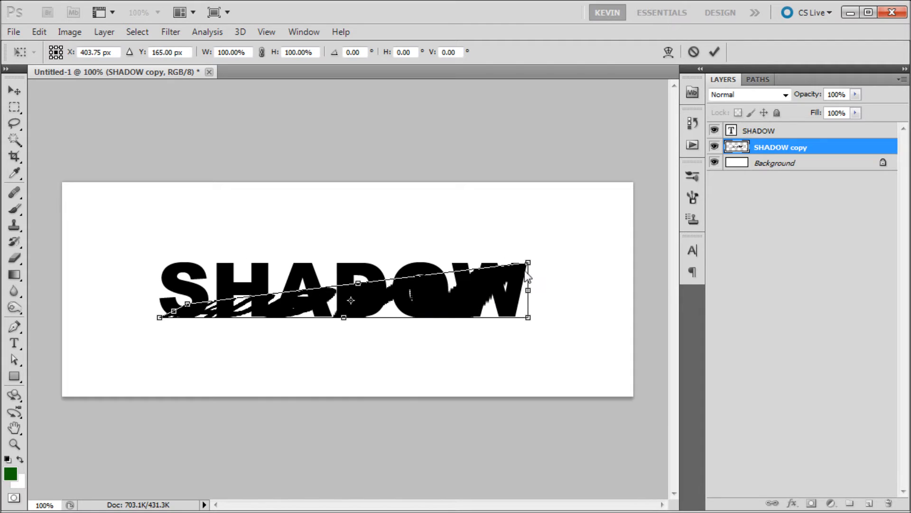
left_click_drag(527, 263, 544, 306)
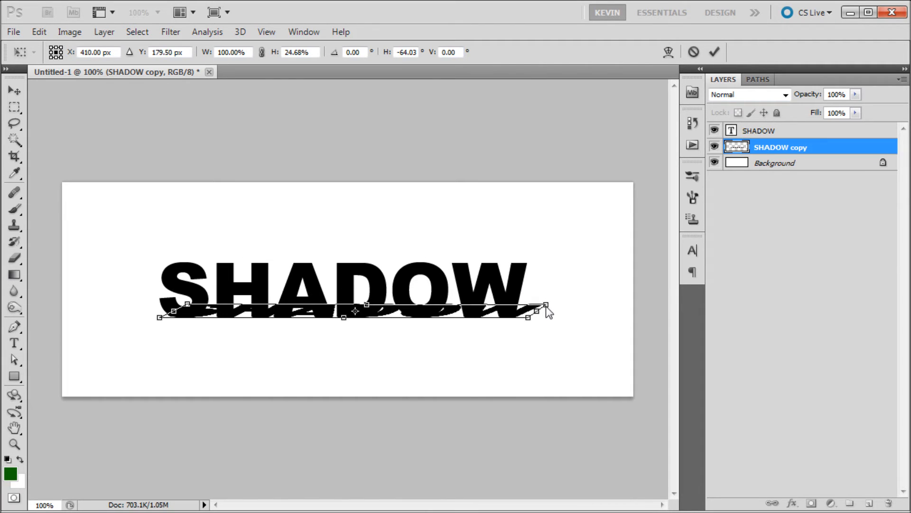
left_click_drag(546, 308, 555, 315)
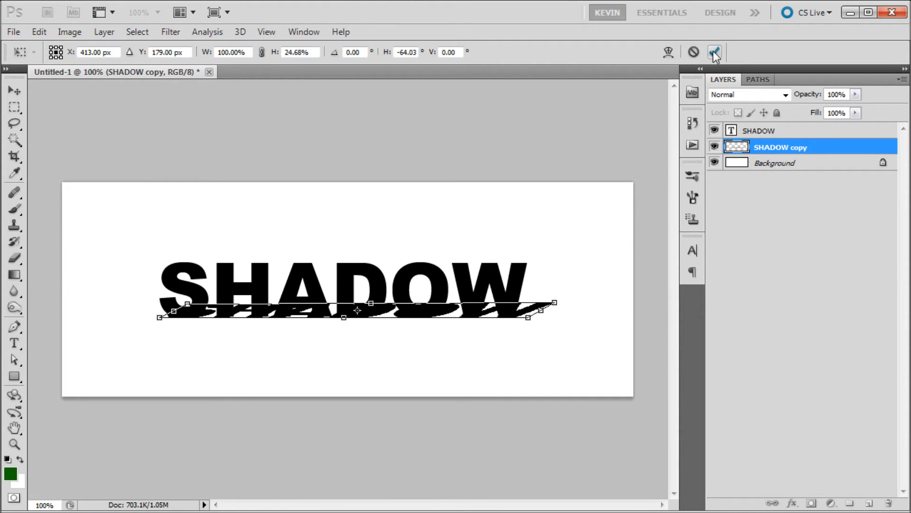
Commit the skew and soften the shadow with a Gaussian Blur of about 3 px
left_click(170, 31)
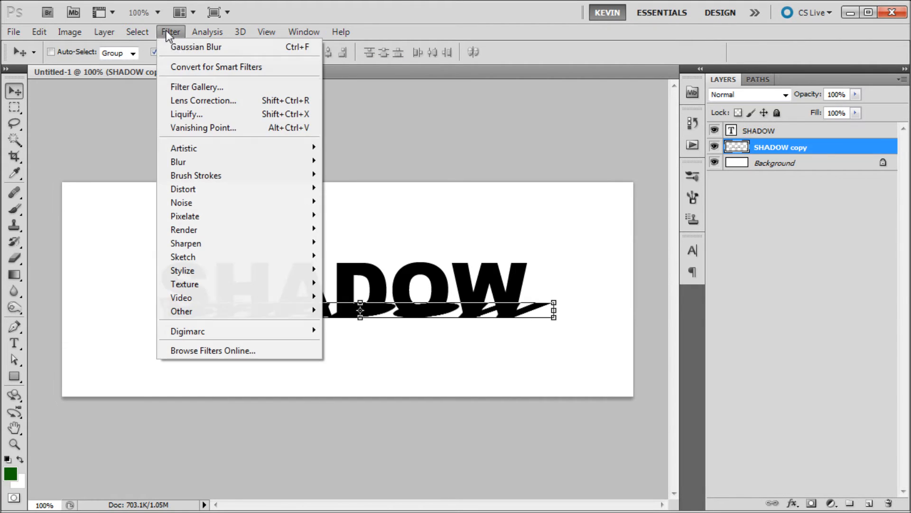
mouse_move(178, 161)
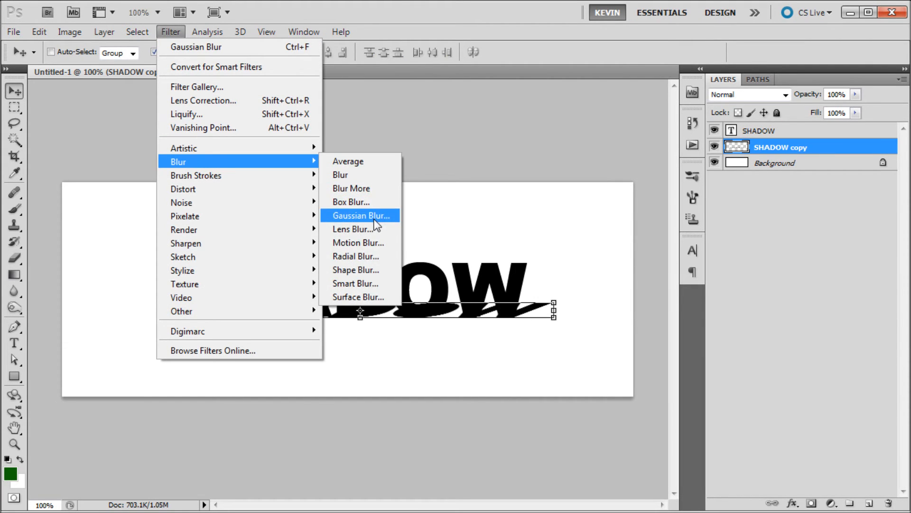
left_click(360, 216)
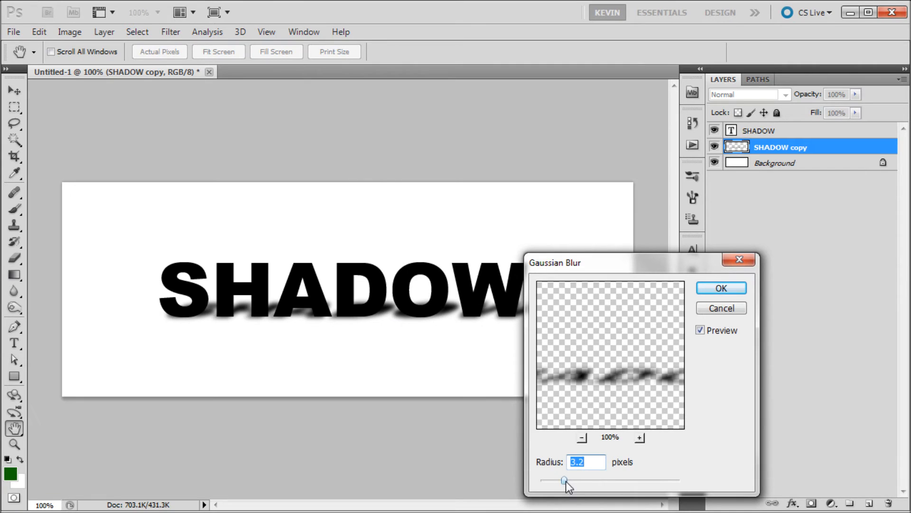
left_click_drag(563, 479, 565, 479)
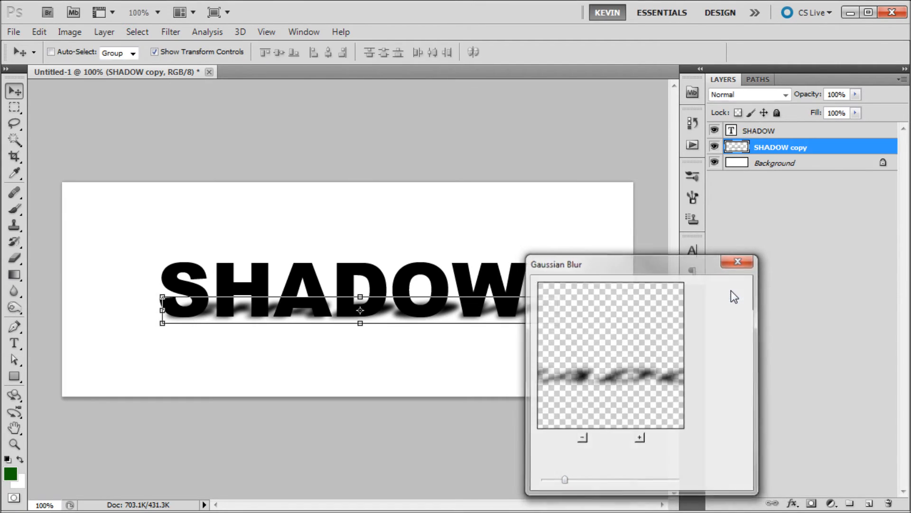
Recolour the SHADOW text dark red (#4f0000)
left_click(738, 262)
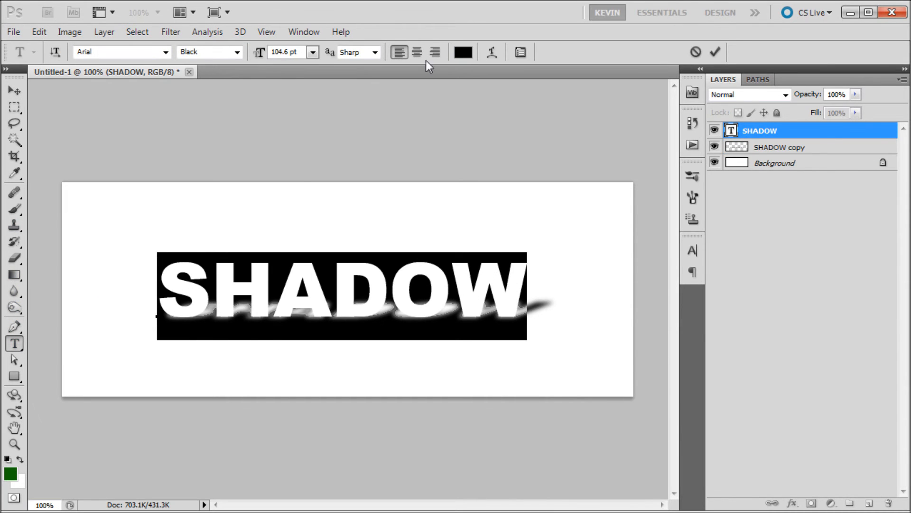
left_click(462, 51)
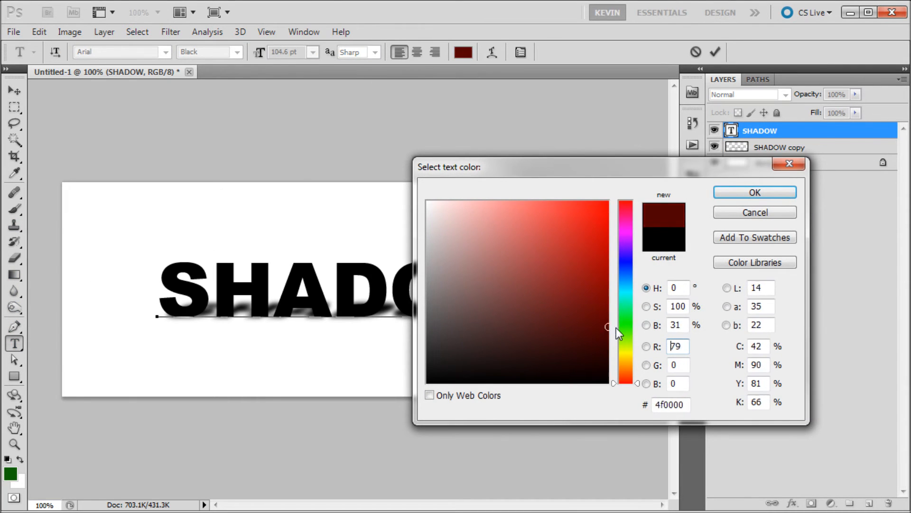
left_click(754, 192)
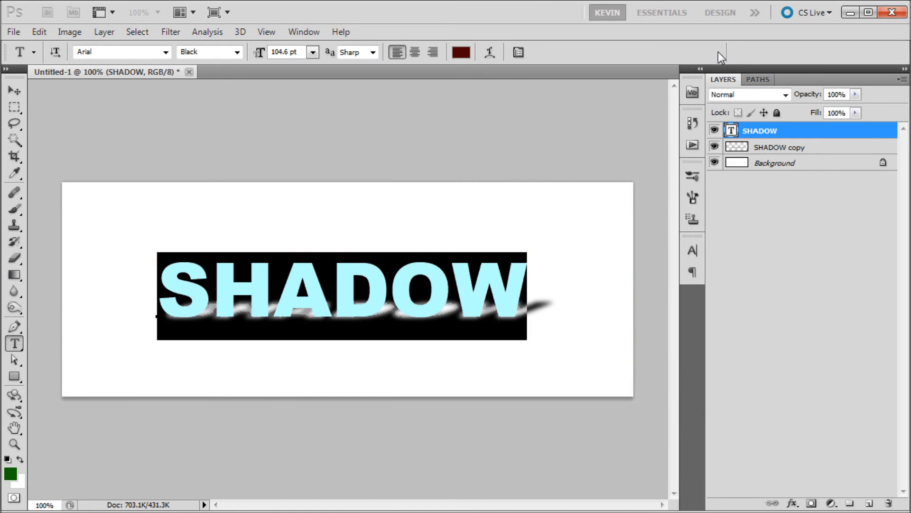
Set the SHADOW copy layer's opacity to 73% for a semi-transparent shadow
left_click(781, 146)
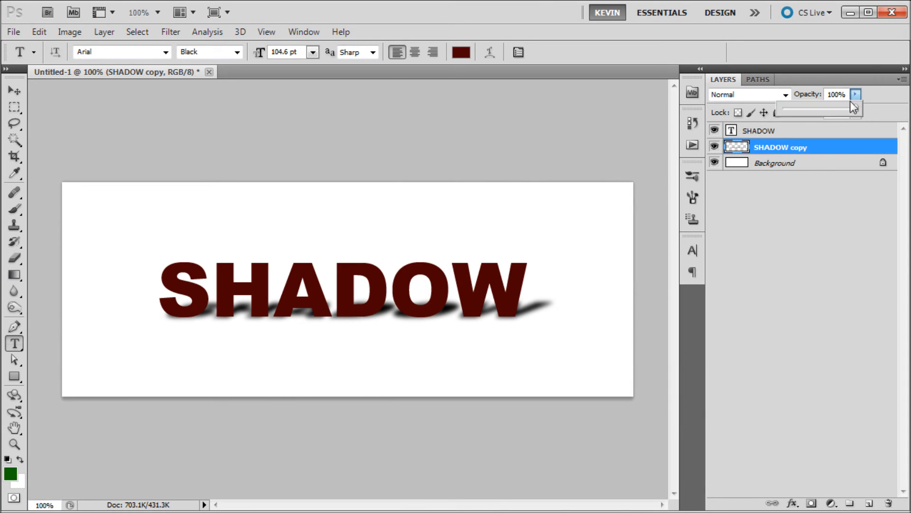
left_click_drag(853, 108, 814, 108)
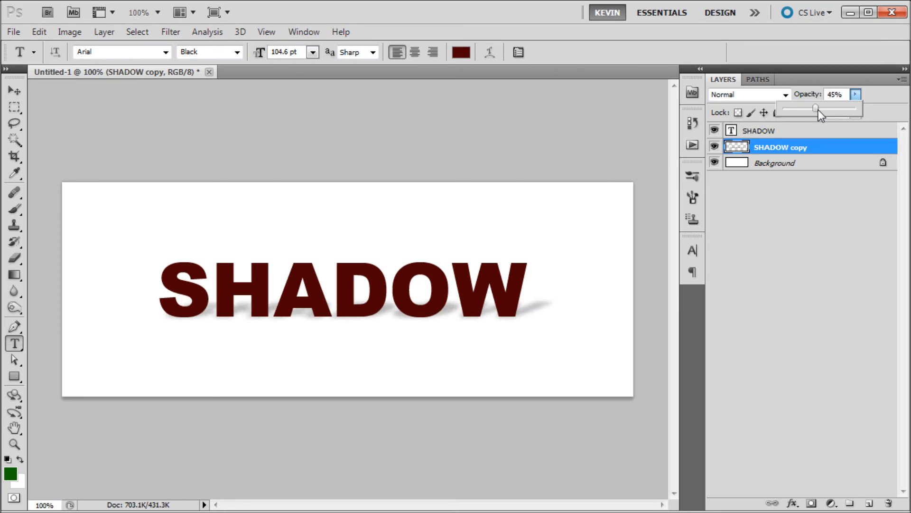
left_click_drag(816, 108, 832, 108)
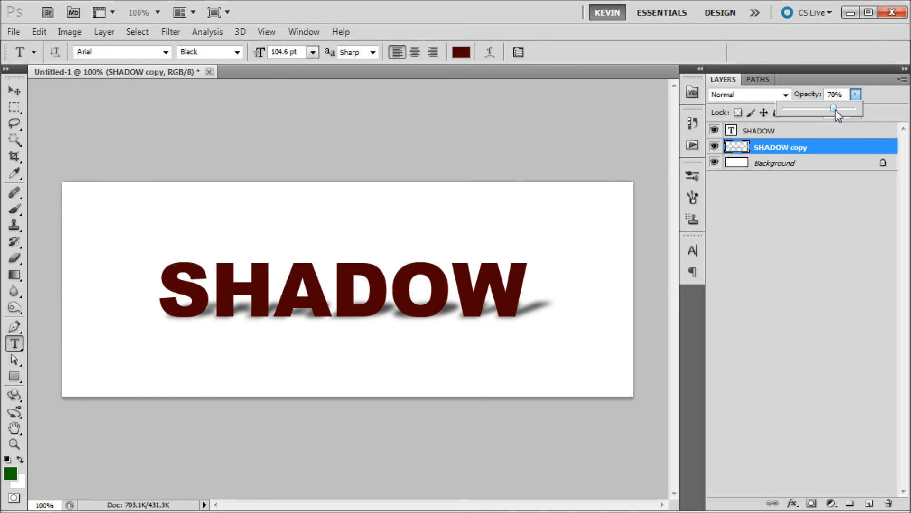
left_click_drag(833, 109, 822, 110)
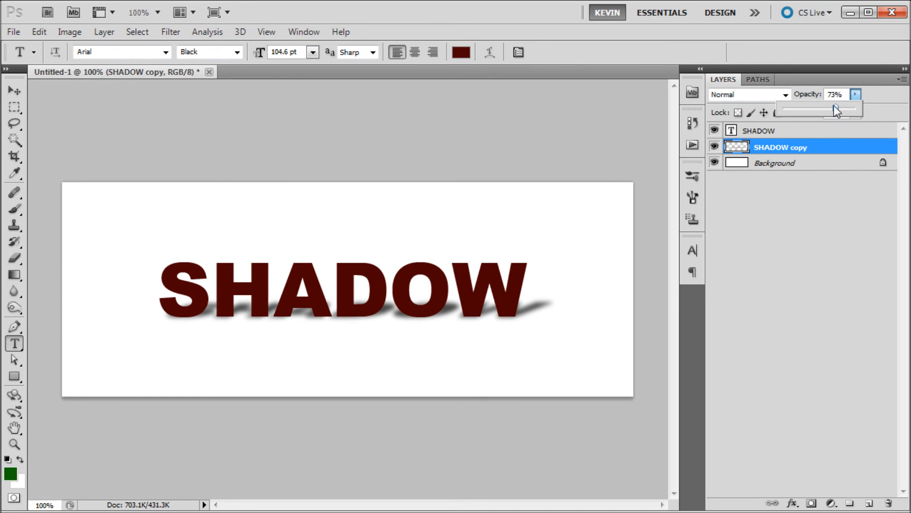